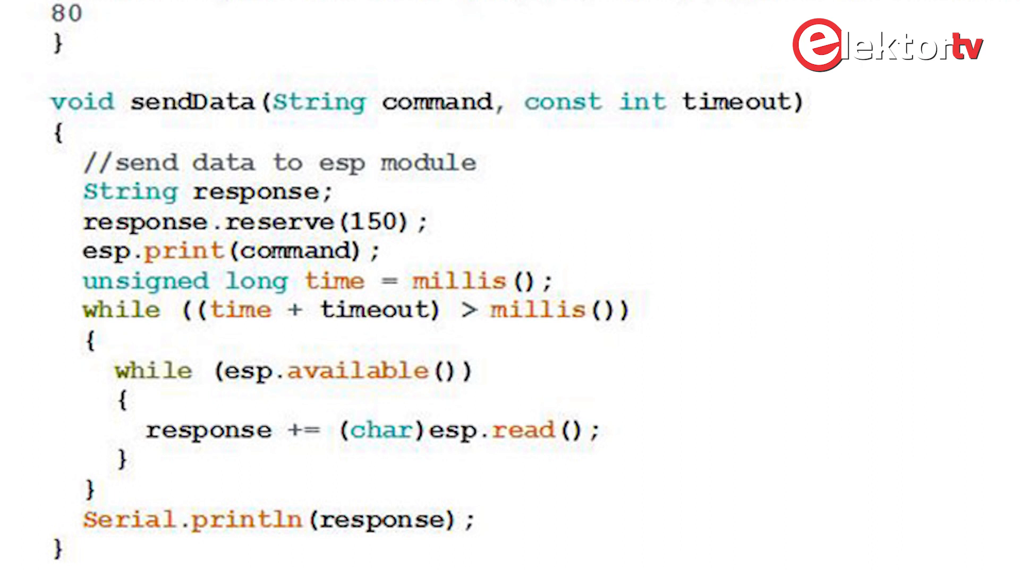
scroll(down, 3)
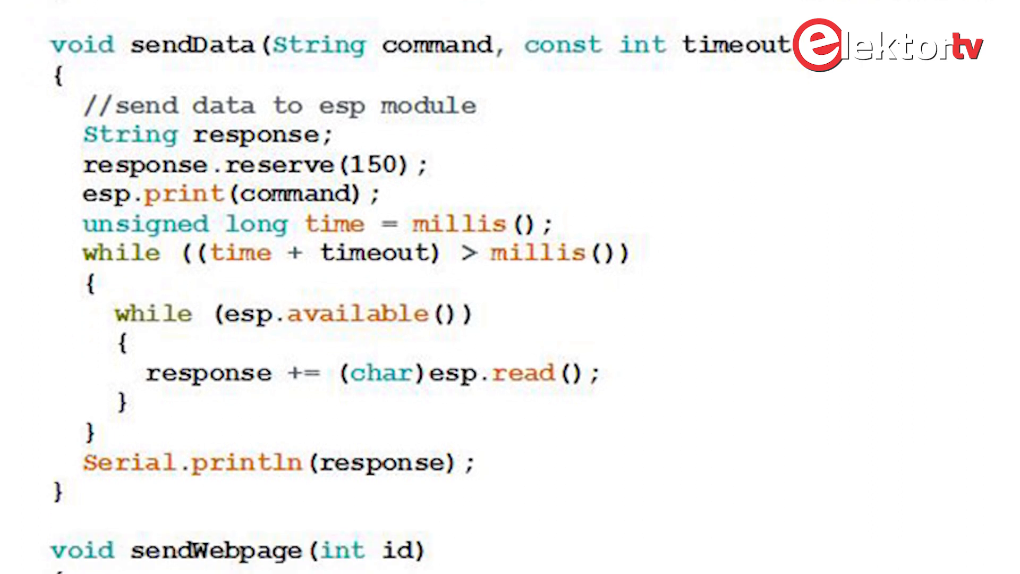
scroll(down, 3)
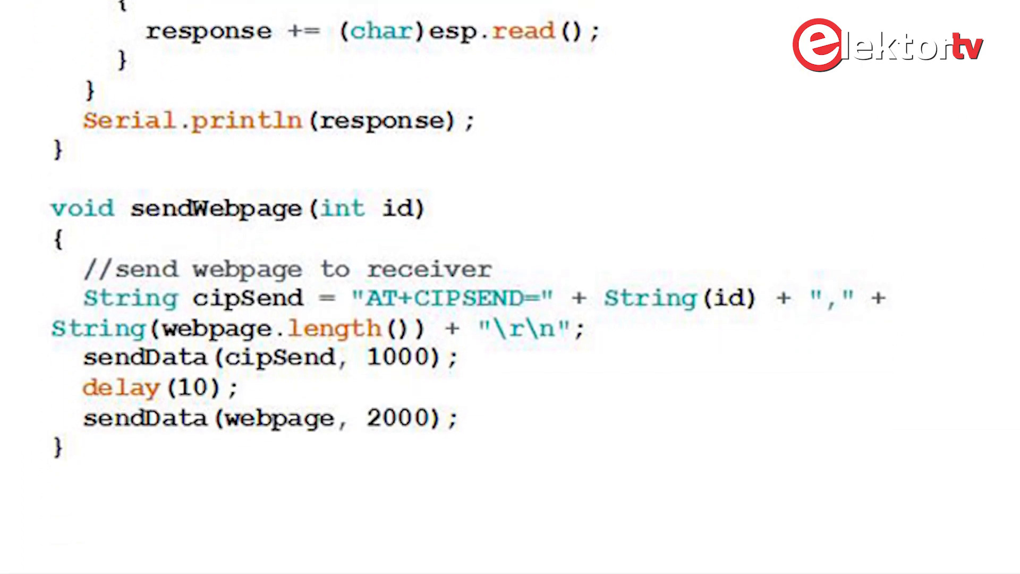